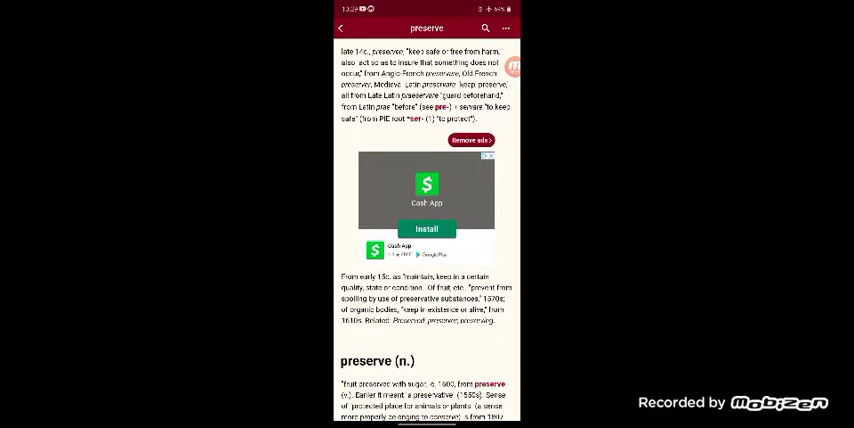
- Scroll down the 'preserve' entry until 'preserve (n.)' and the WordNet definitions appear
scroll(down, 3)
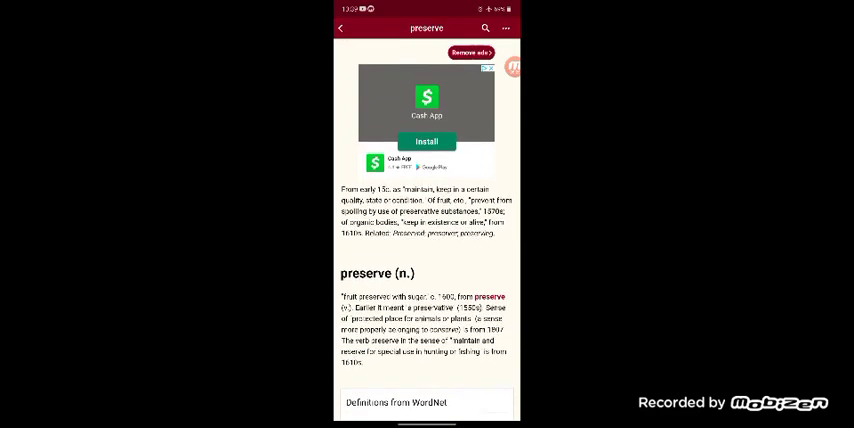
scroll(down, 3)
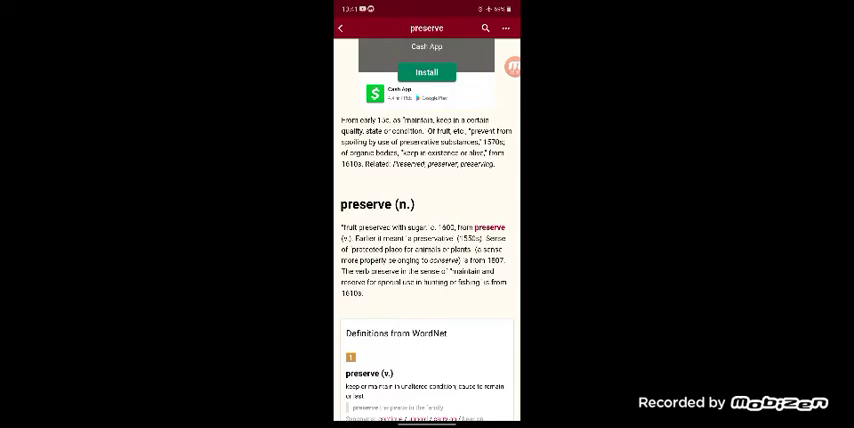
scroll(down, 3)
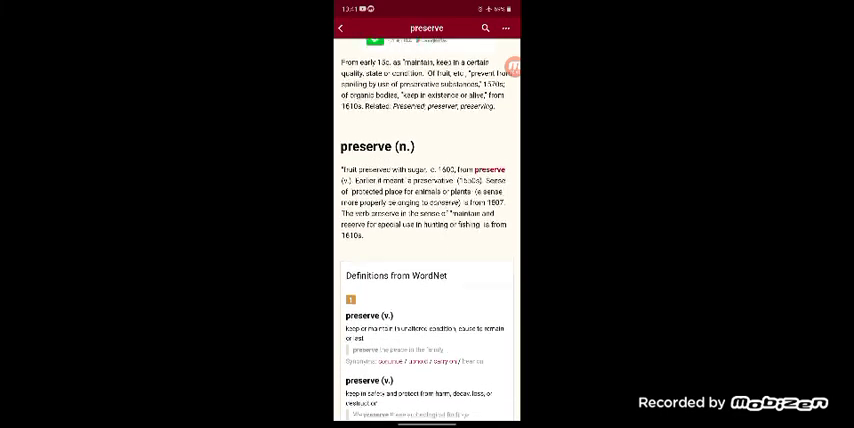
scroll(down, 3)
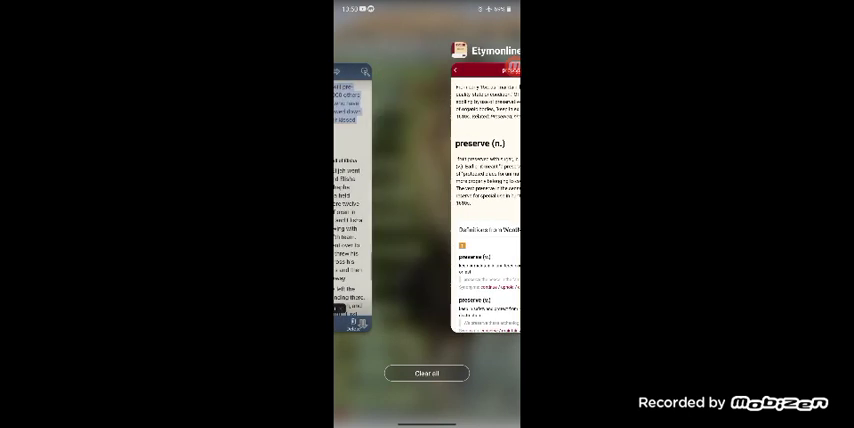
- Swipe to the Gallery card in recent apps and bring up the golden-city image full screen
scroll(left, 3)
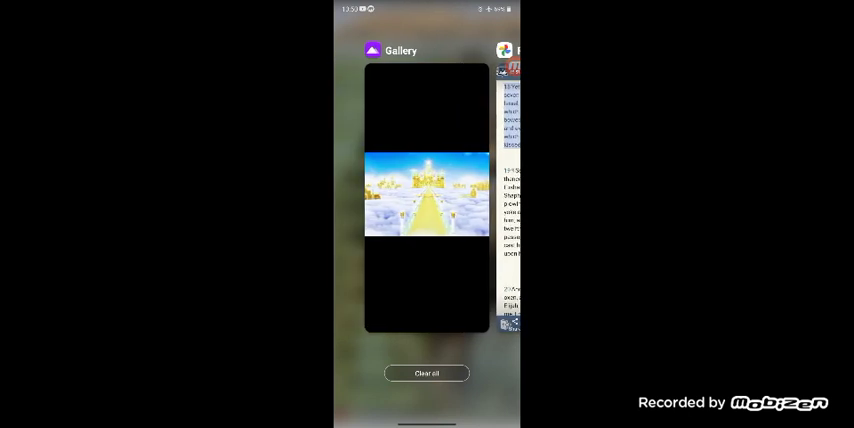
click(426, 196)
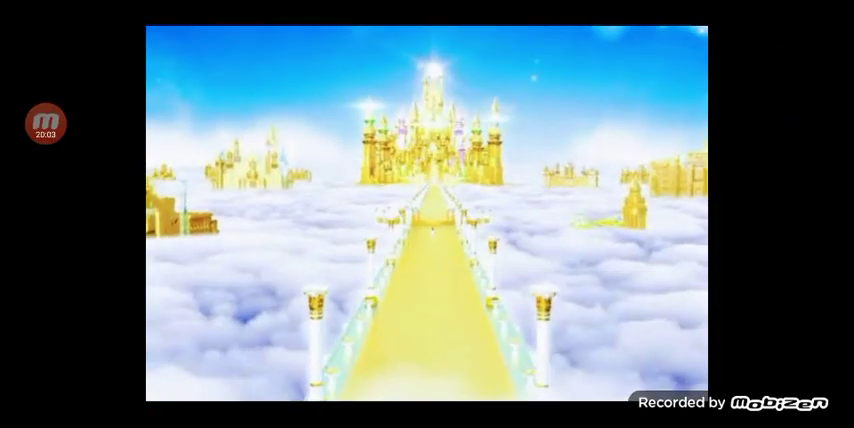